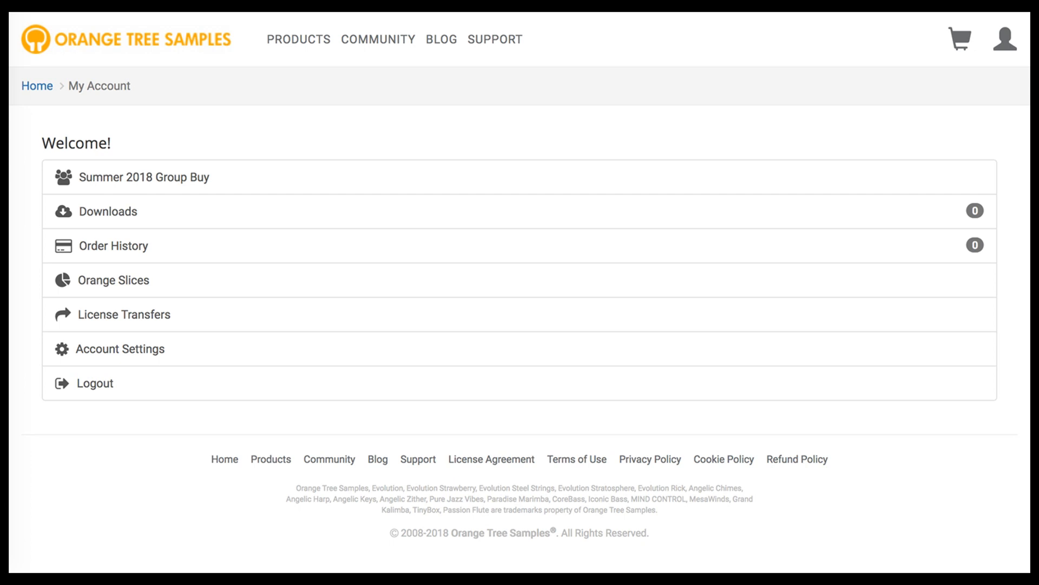
Go to the Summer 2018 Group Buy order page from the My Account list.
left_click(143, 177)
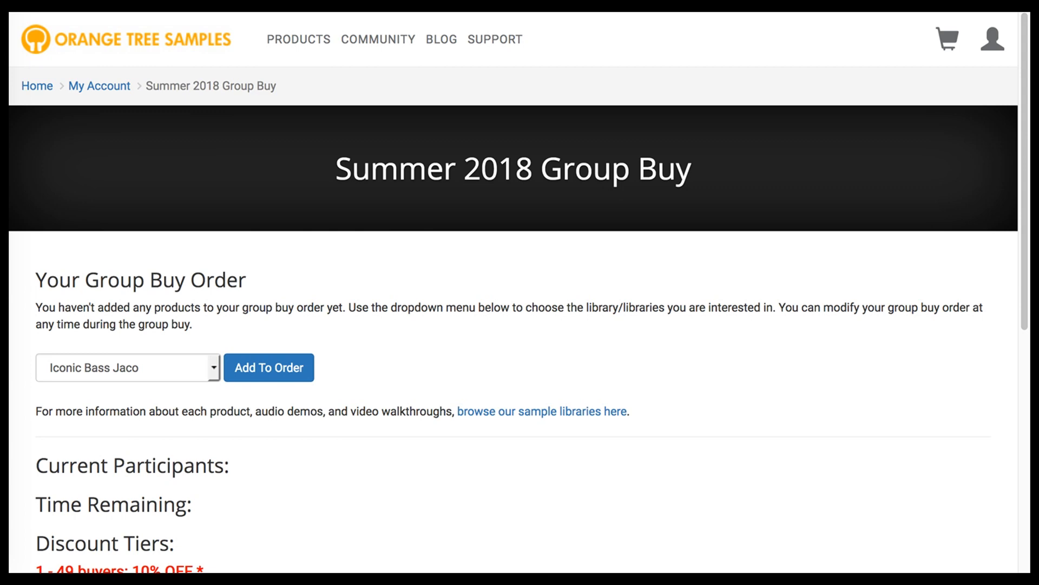
mouse_move(53, 399)
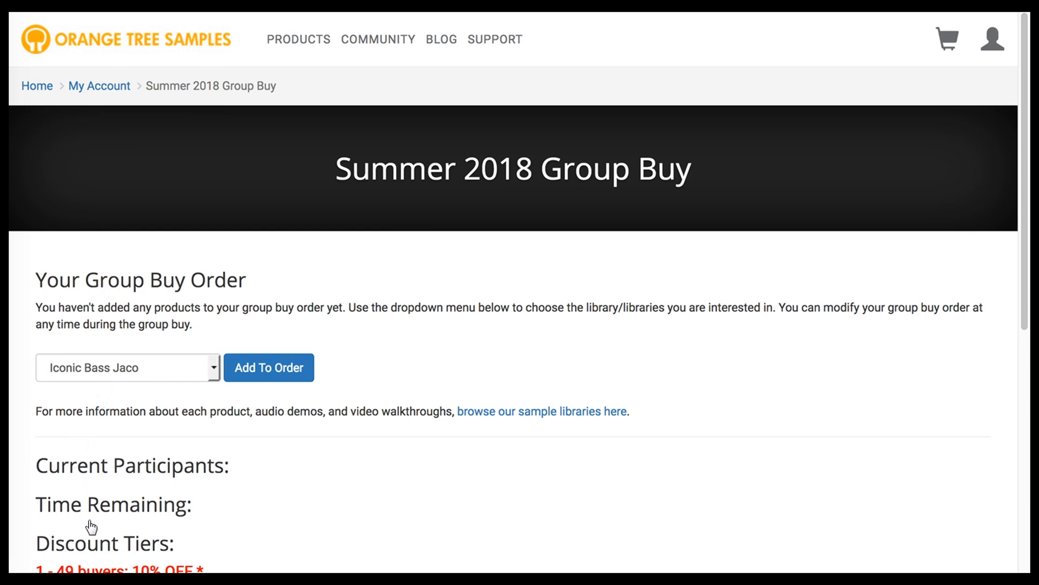
scroll("down", 3)
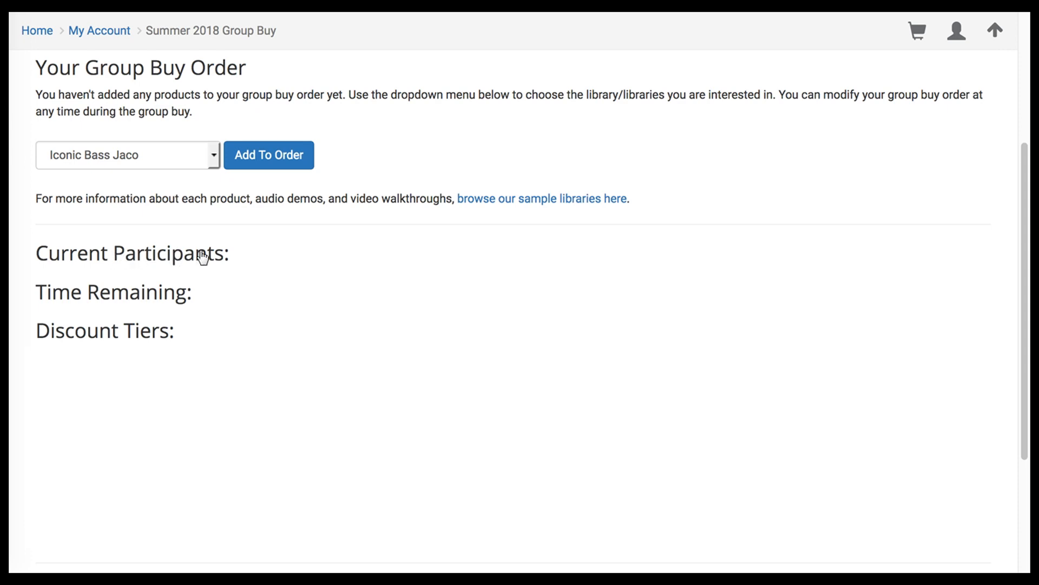
mouse_move(189, 266)
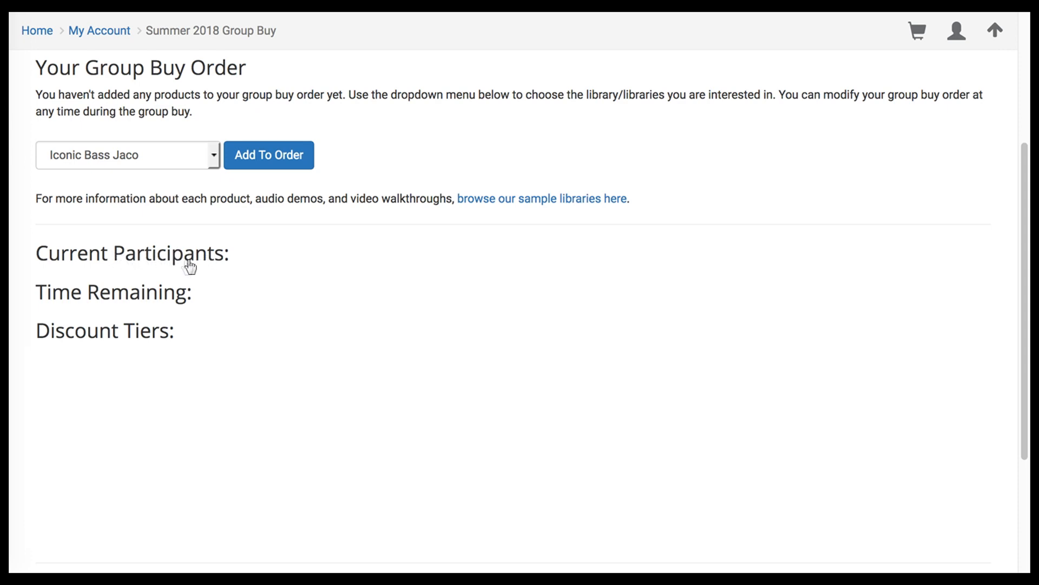
mouse_move(135, 307)
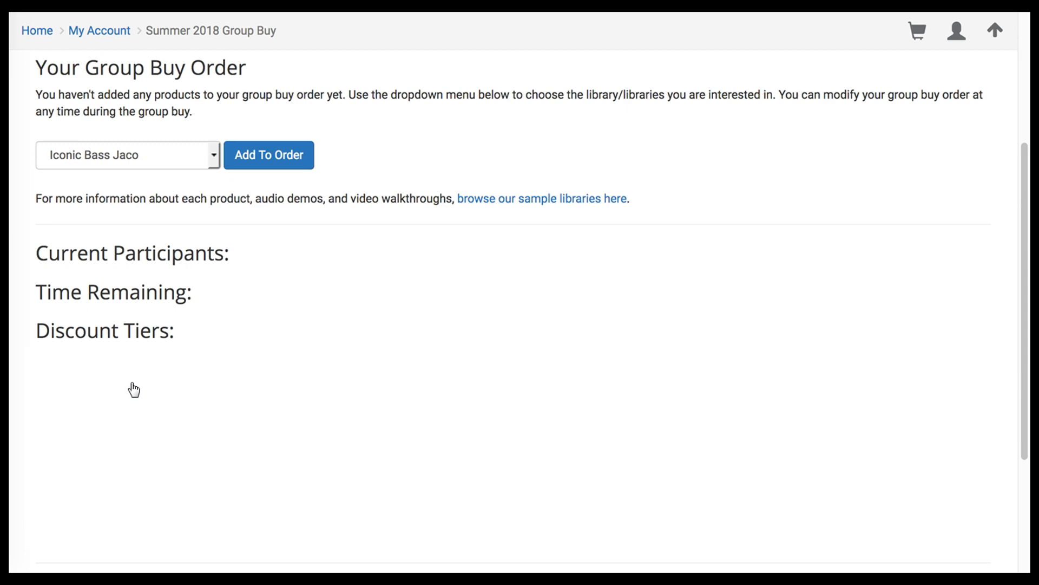
mouse_move(145, 170)
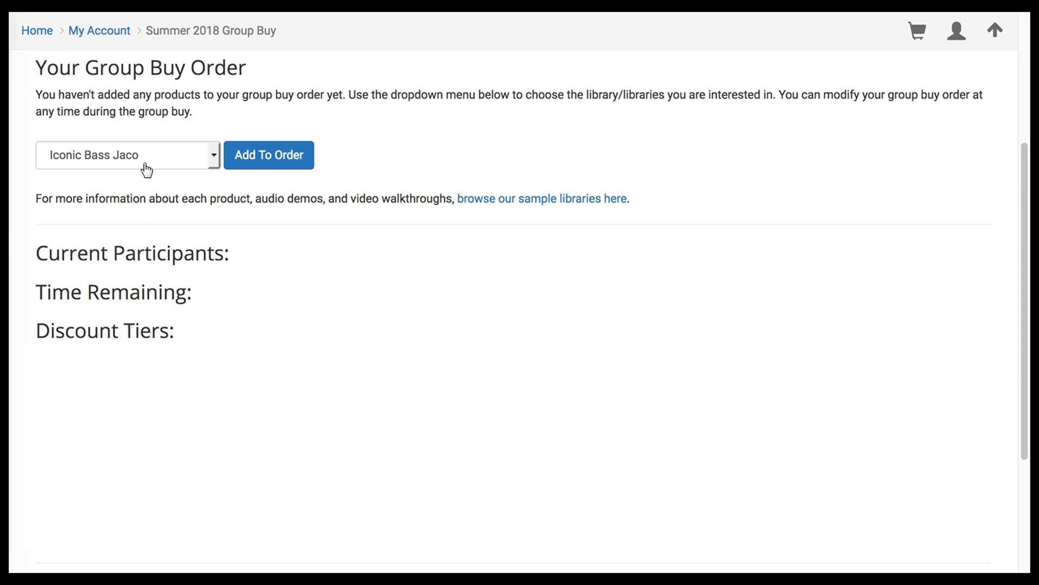
mouse_move(204, 162)
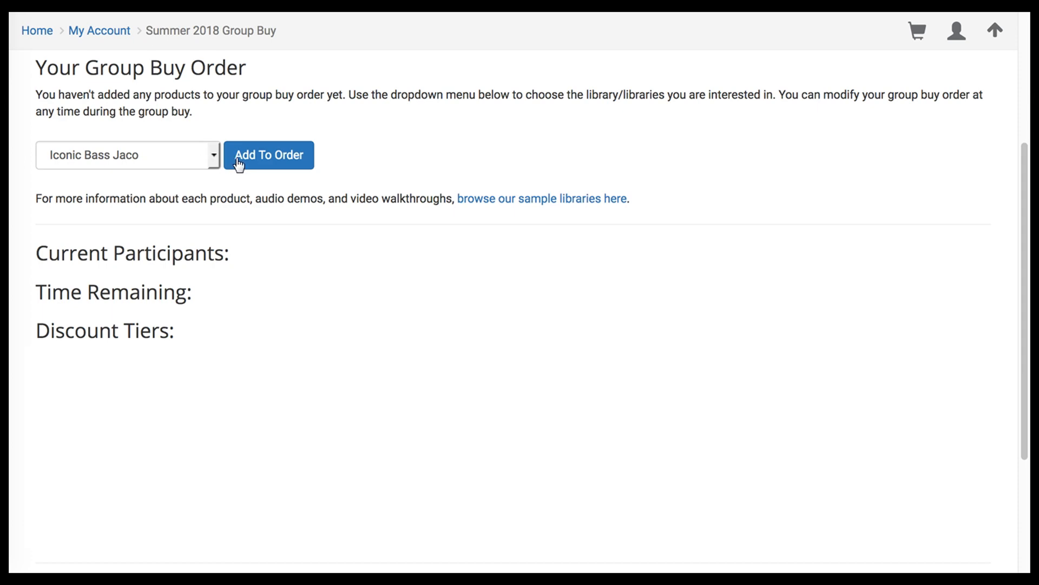
Add Evolution Rock Standard to the order, discounted from $179 to $161.10 USD.
left_click(268, 154)
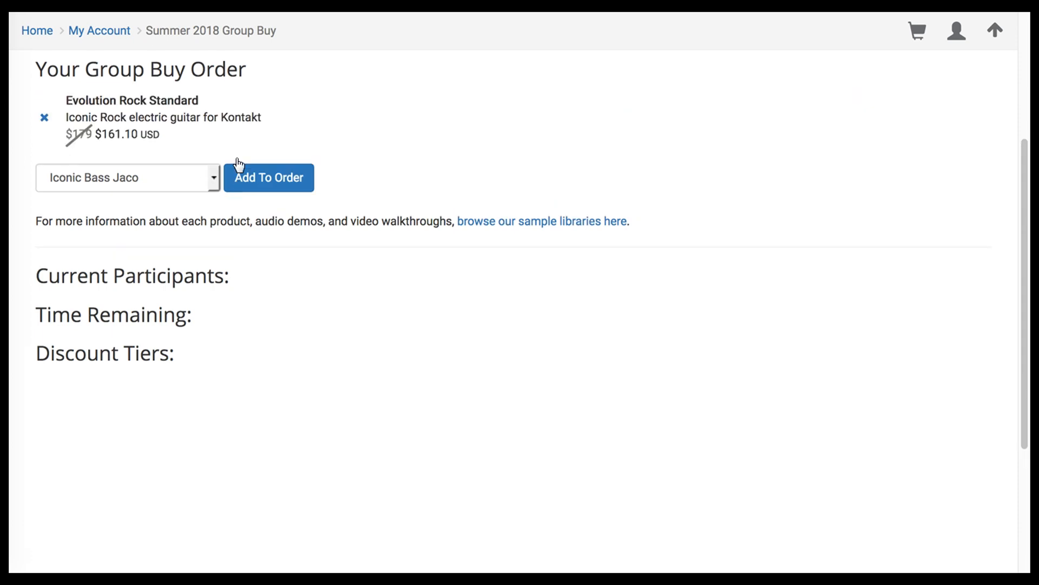